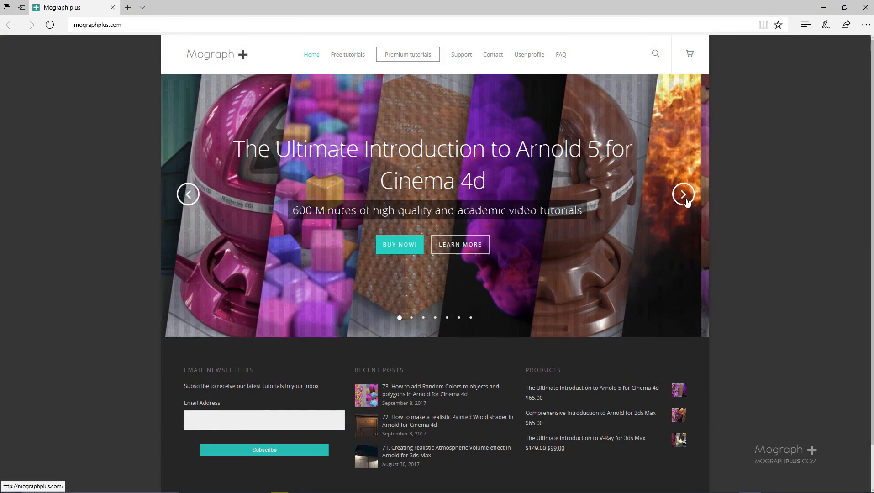
# Advance the Mograph Plus featured-course carousel three slides to the V-Ray for 3ds Max slide
pyautogui.click(676, 194)
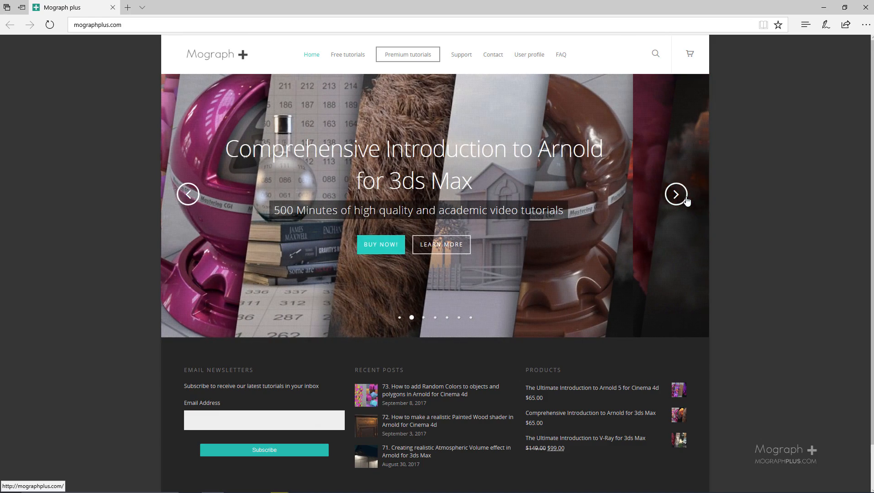
pyautogui.click(676, 194)
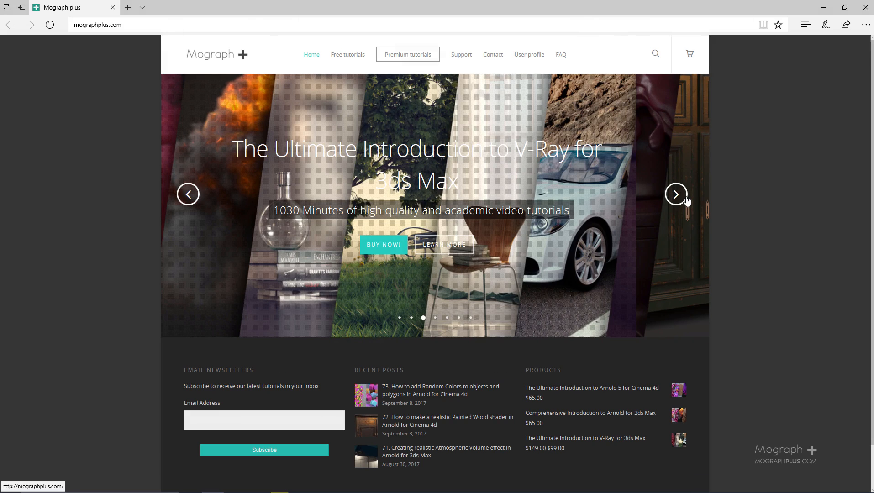
pyautogui.click(675, 194)
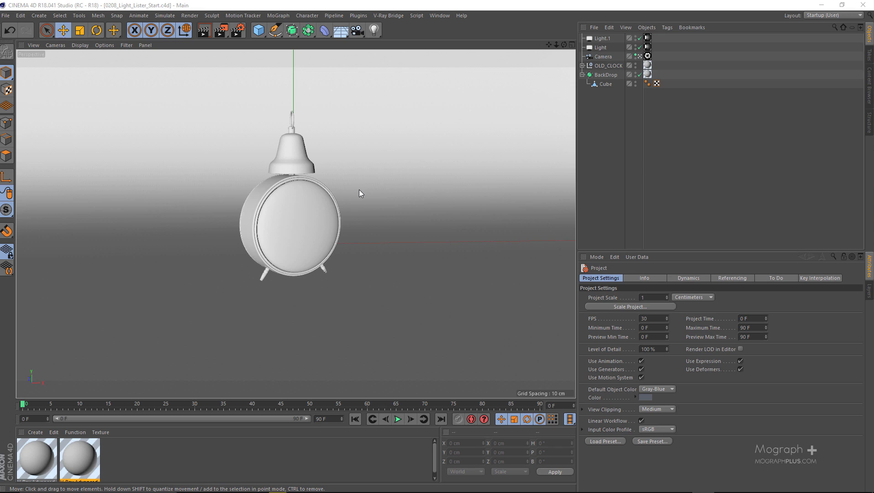
pyautogui.moveTo(418, 184)
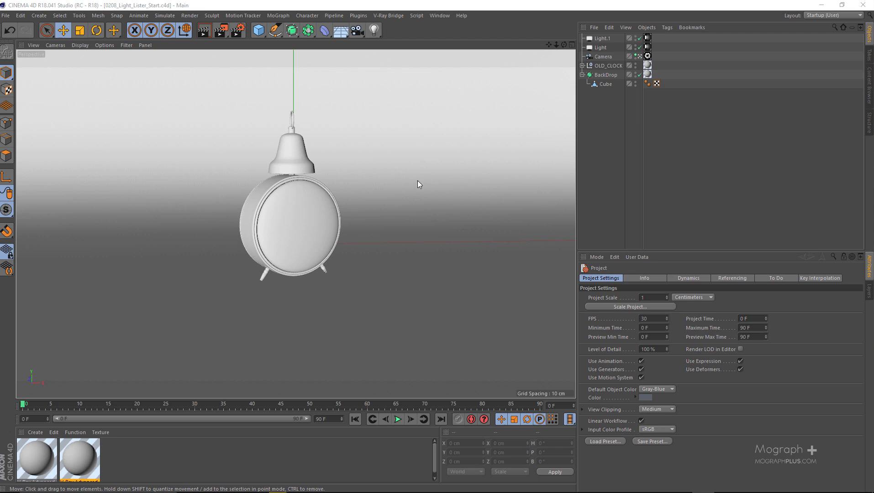
# Launch the V-Ray Light Lister from the V-Ray Bridge Workflow tools
pyautogui.click(388, 14)
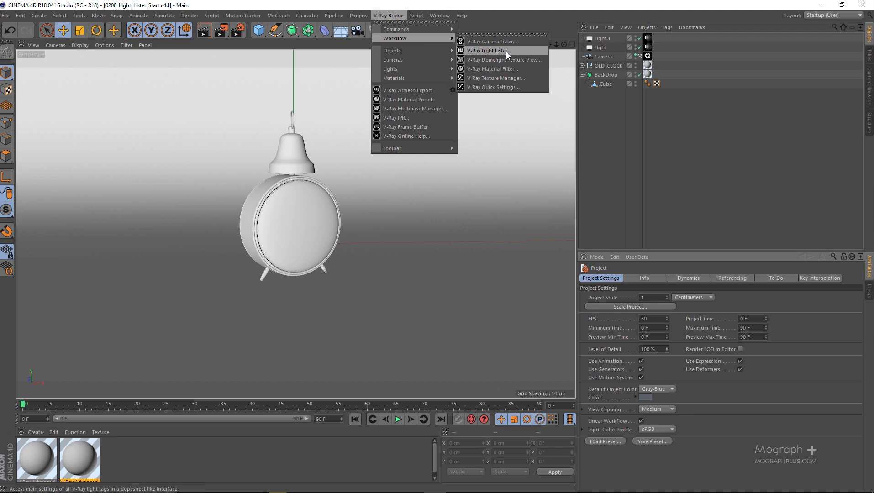
pyautogui.moveTo(539, 57)
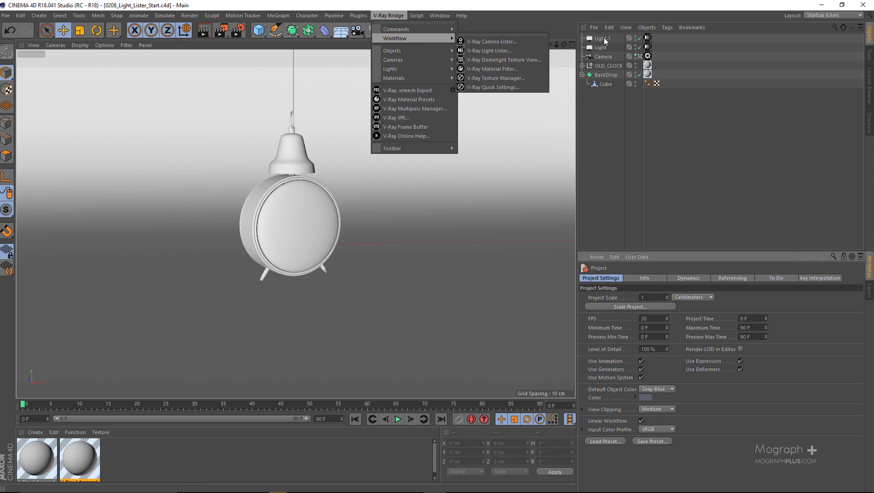
pyautogui.click(492, 51)
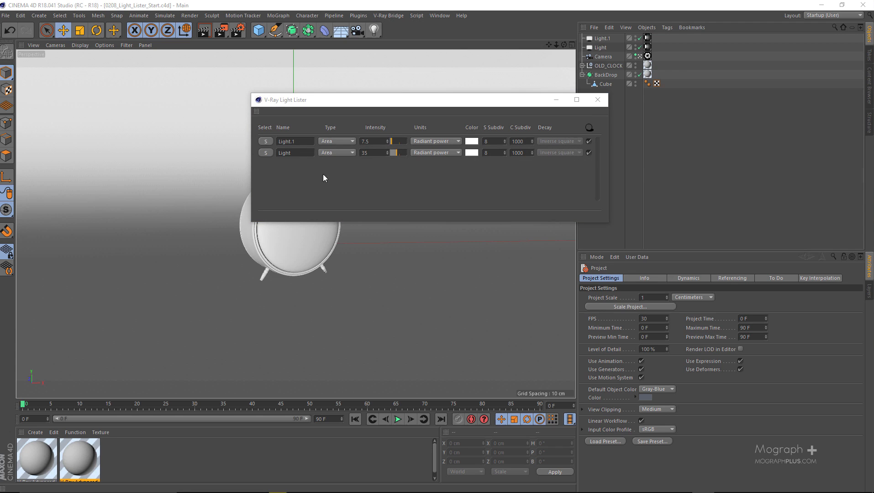
pyautogui.moveTo(377, 171)
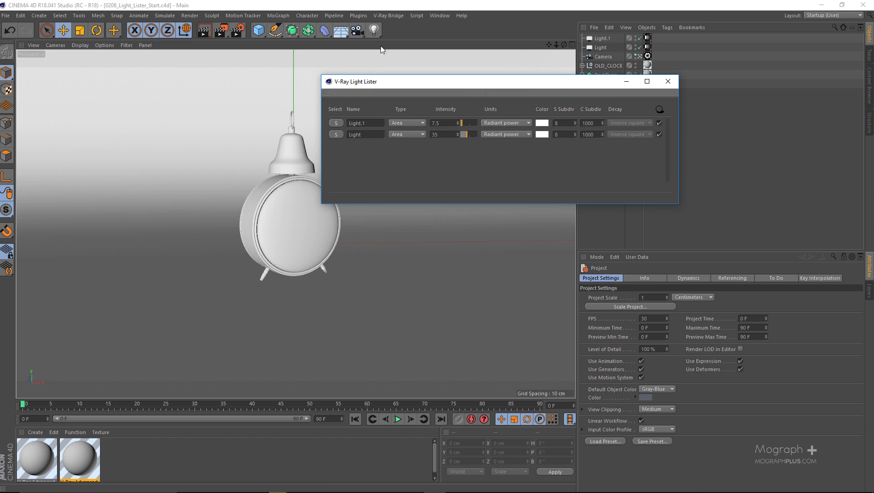
# Bring up the V-Ray Bridge tools again while the Light Lister stays open
pyautogui.click(388, 15)
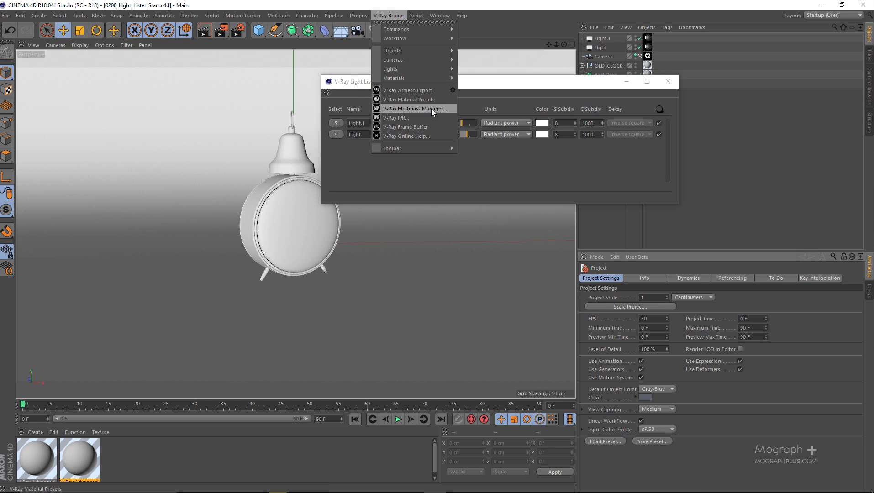
# Start a V-Ray IPR progressive render of the clock scene in the frame buffer
pyautogui.click(396, 118)
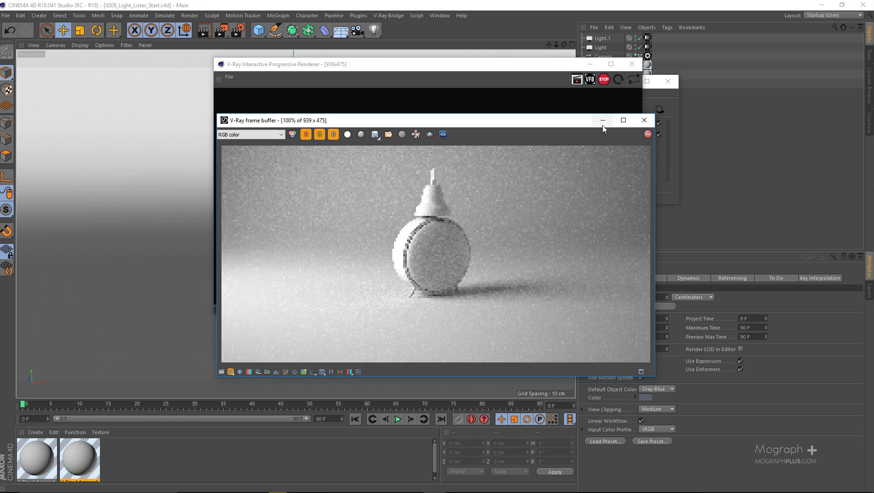
pyautogui.moveTo(578, 124)
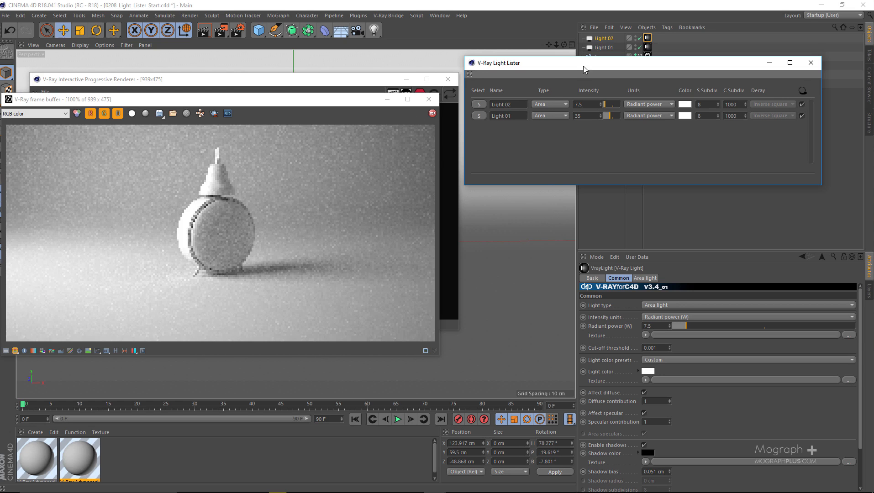
pyautogui.click(548, 115)
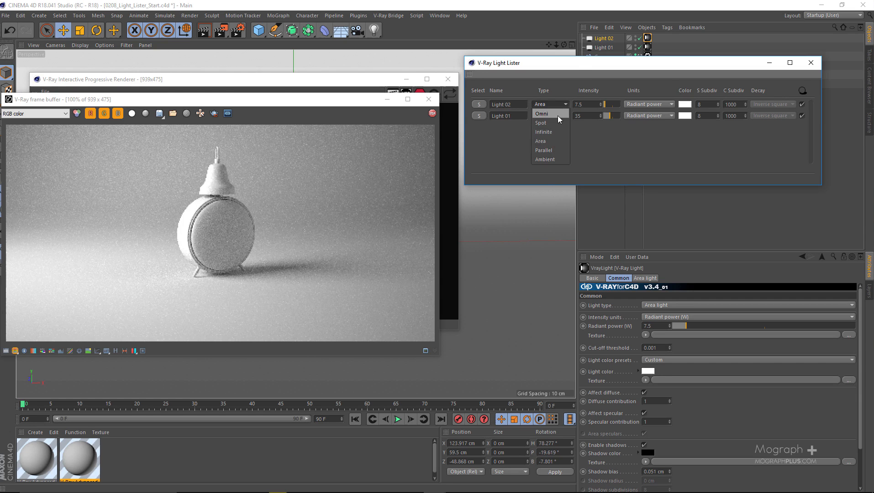
pyautogui.moveTo(562, 141)
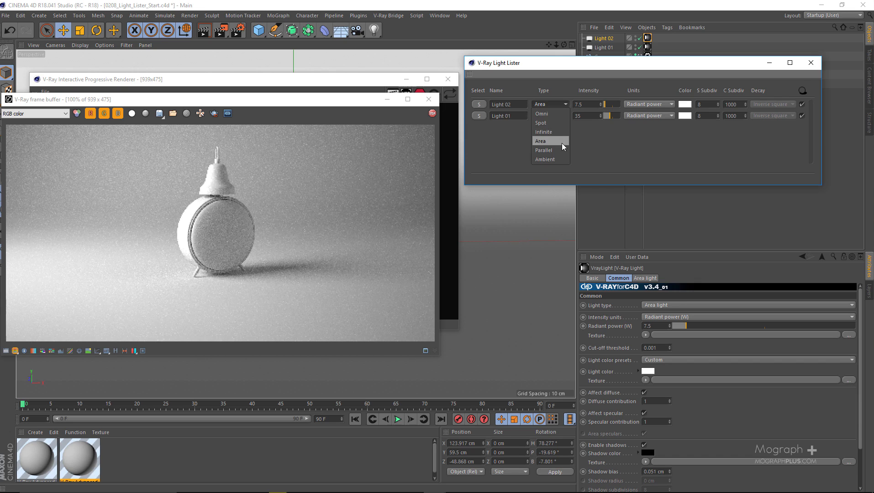
pyautogui.click(538, 140)
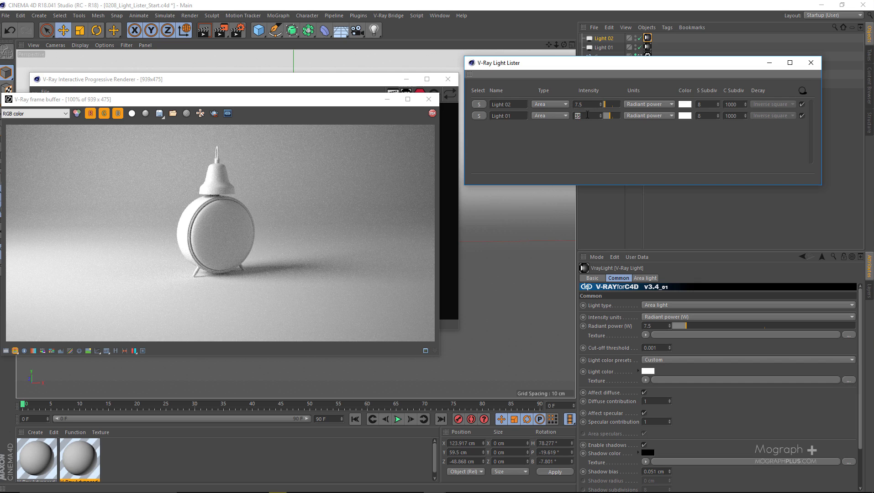
pyautogui.write('70')
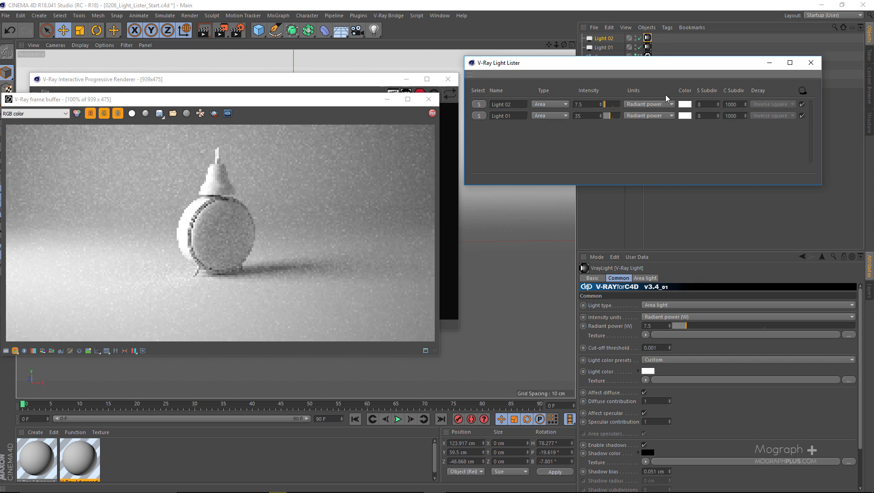
pyautogui.moveTo(687, 117)
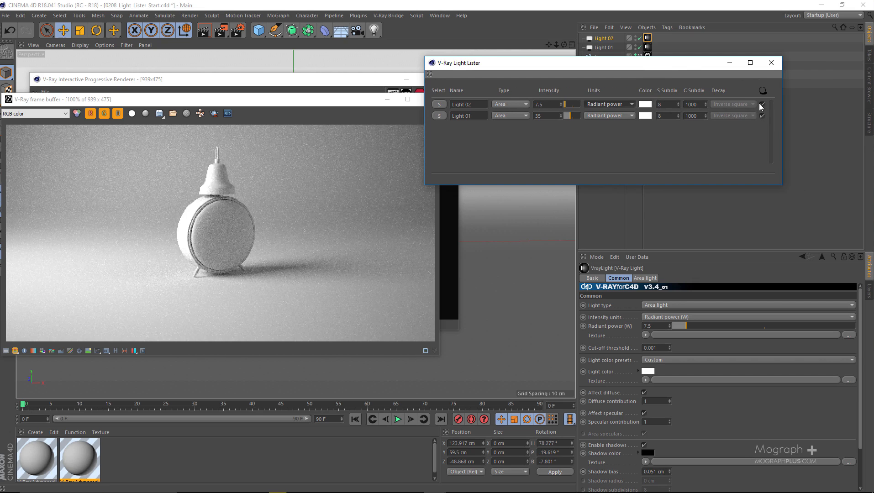
pyautogui.moveTo(737, 119)
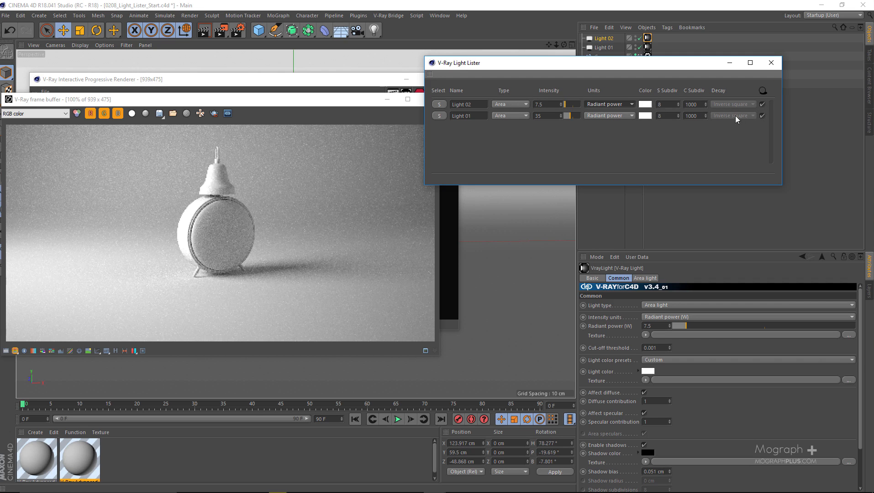
# Disable shadows on Light 01 and restart the IPR render of the clock
pyautogui.click(439, 115)
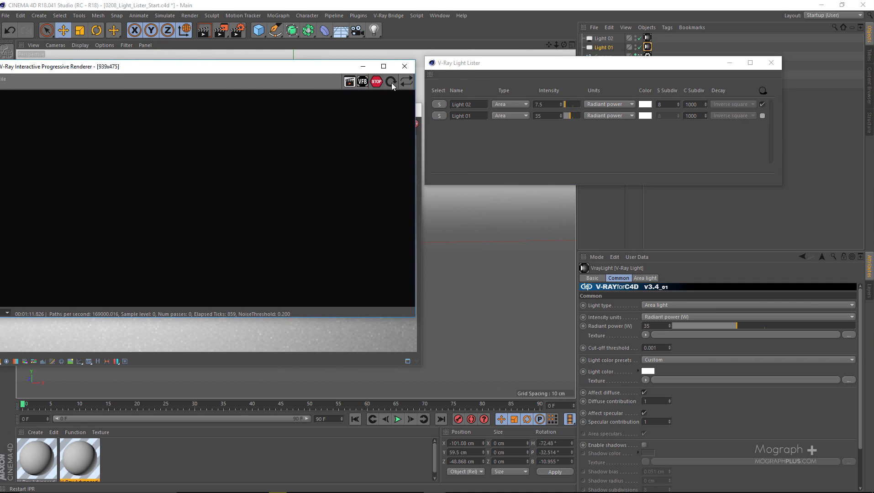
pyautogui.click(361, 81)
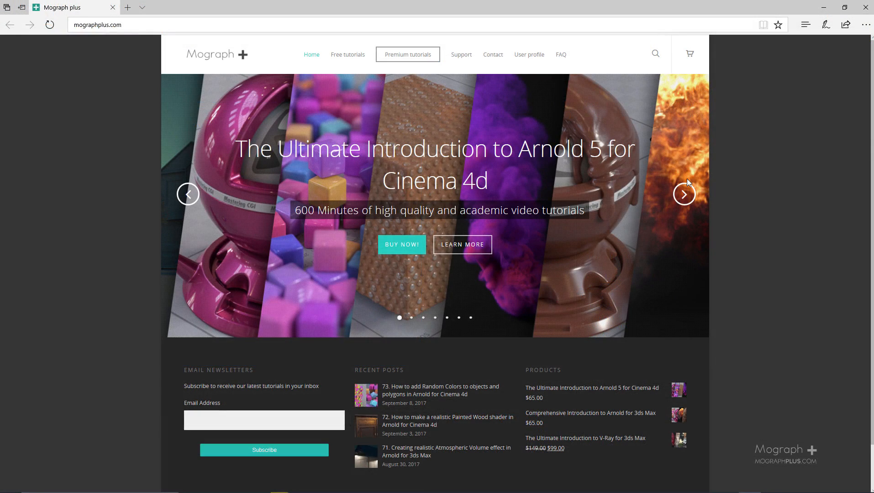
pyautogui.moveTo(747, 223)
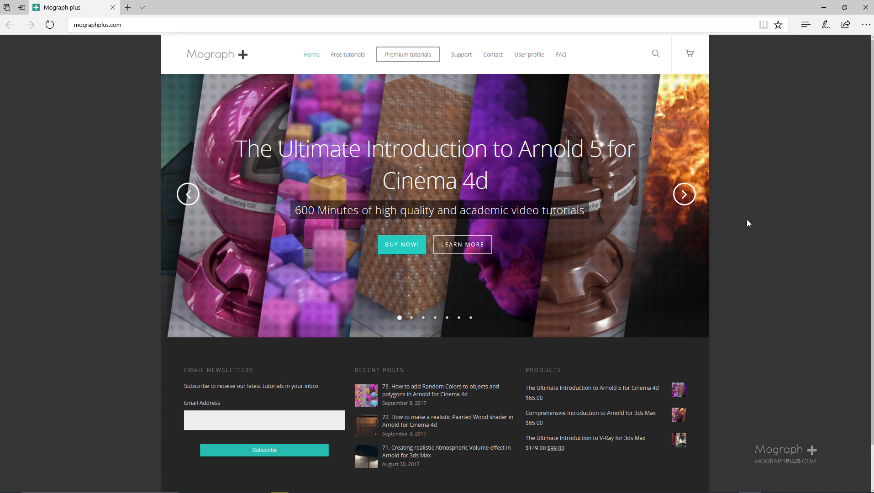
# Advance the carousel three slides past Arnold for 3ds Max and V-Ray for 3ds Max
pyautogui.click(675, 194)
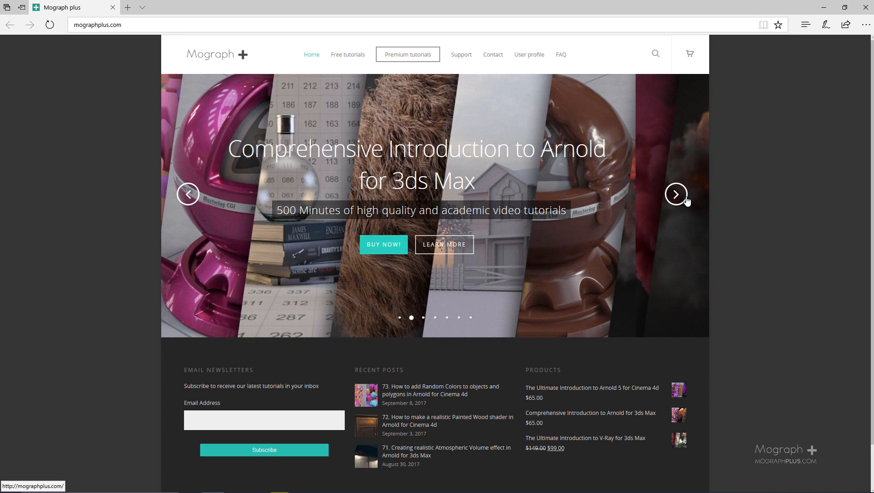
pyautogui.click(676, 194)
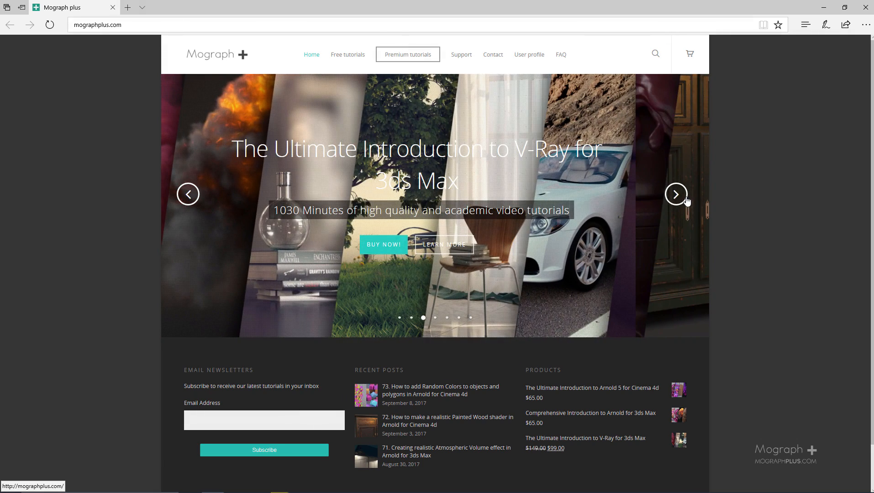
pyautogui.click(675, 194)
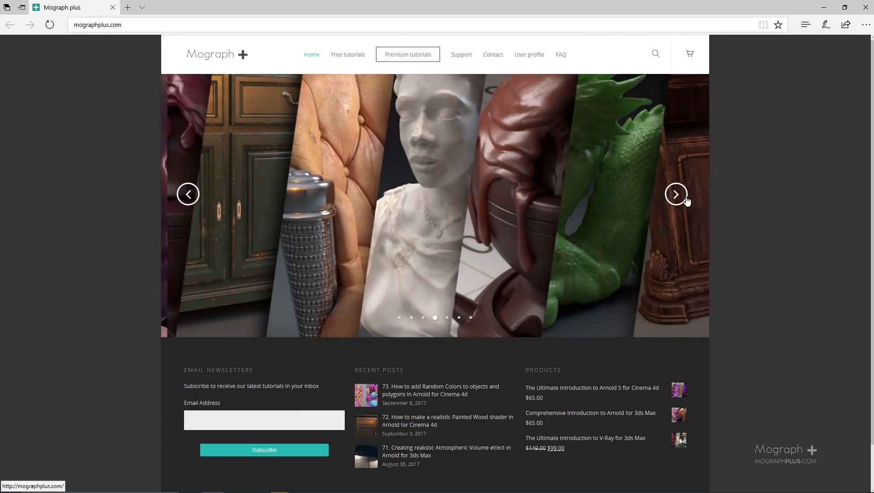